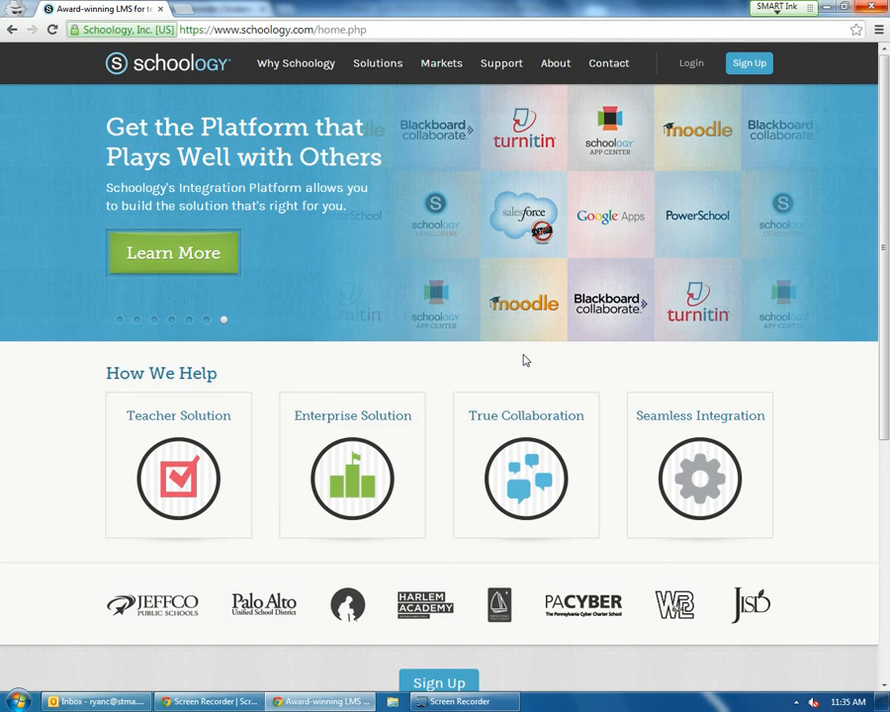
mouse_move(542, 368)
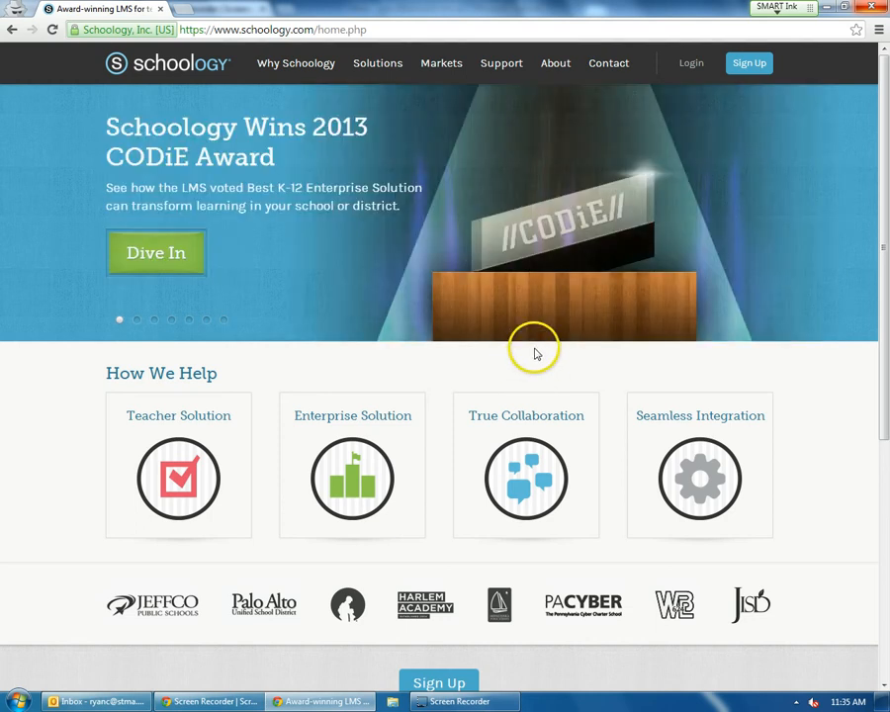
mouse_move(730, 103)
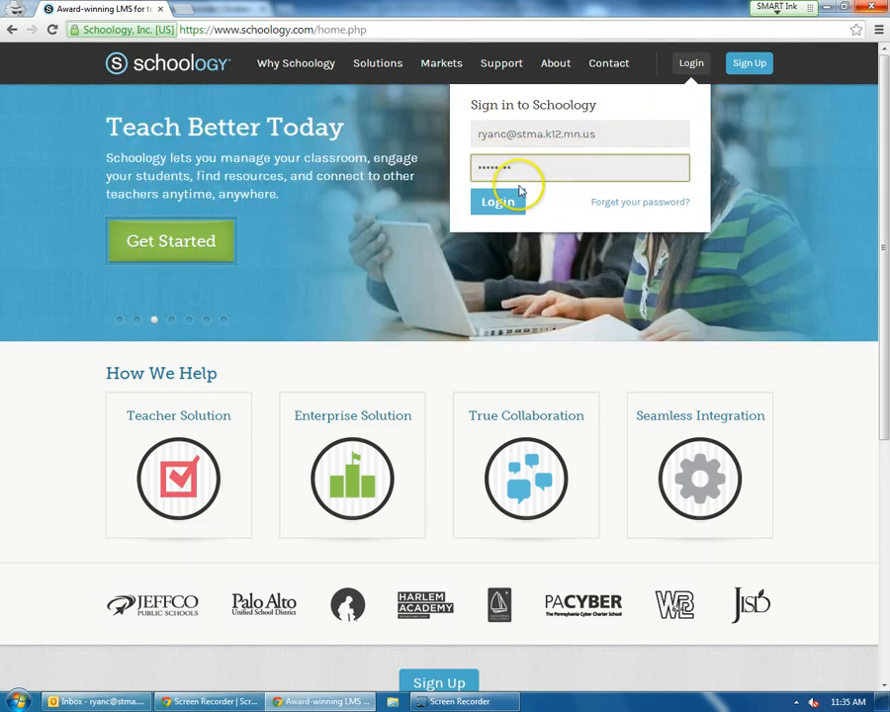
Sign in to the parent account with the entered email and password
click(498, 202)
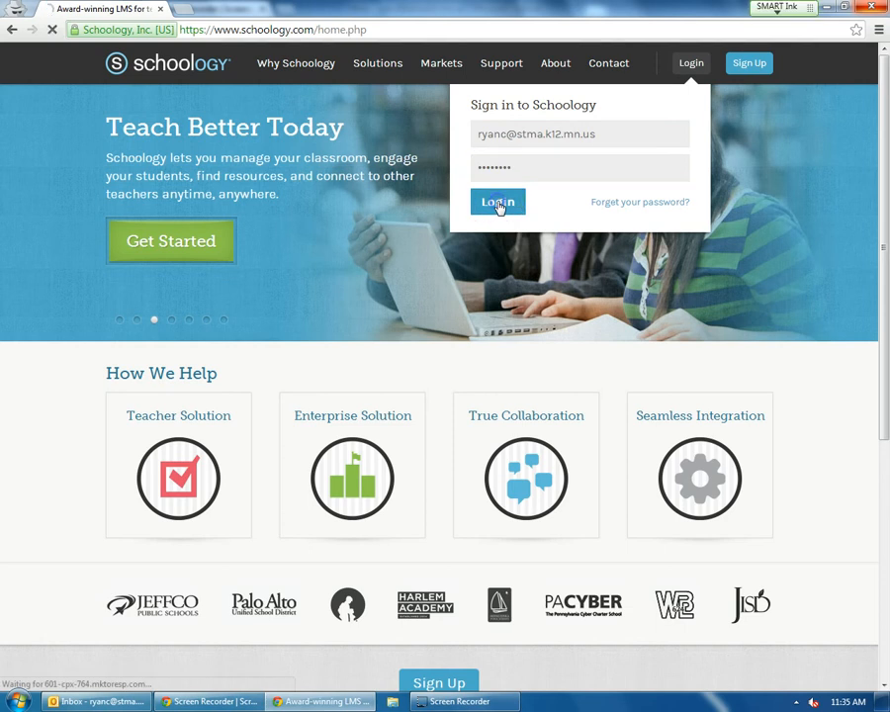
click(498, 202)
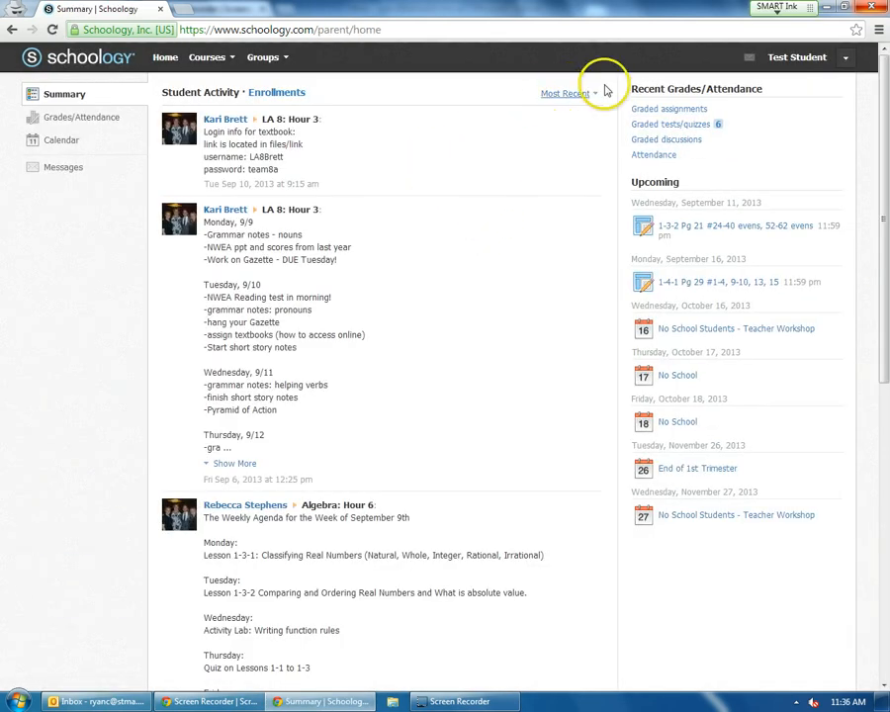
mouse_move(728, 55)
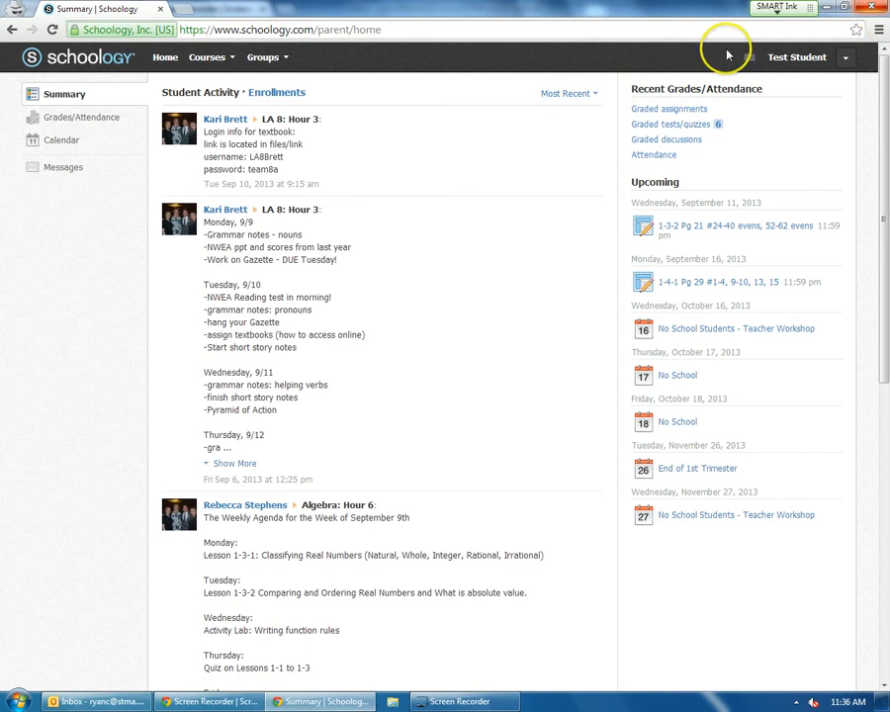
mouse_move(797, 55)
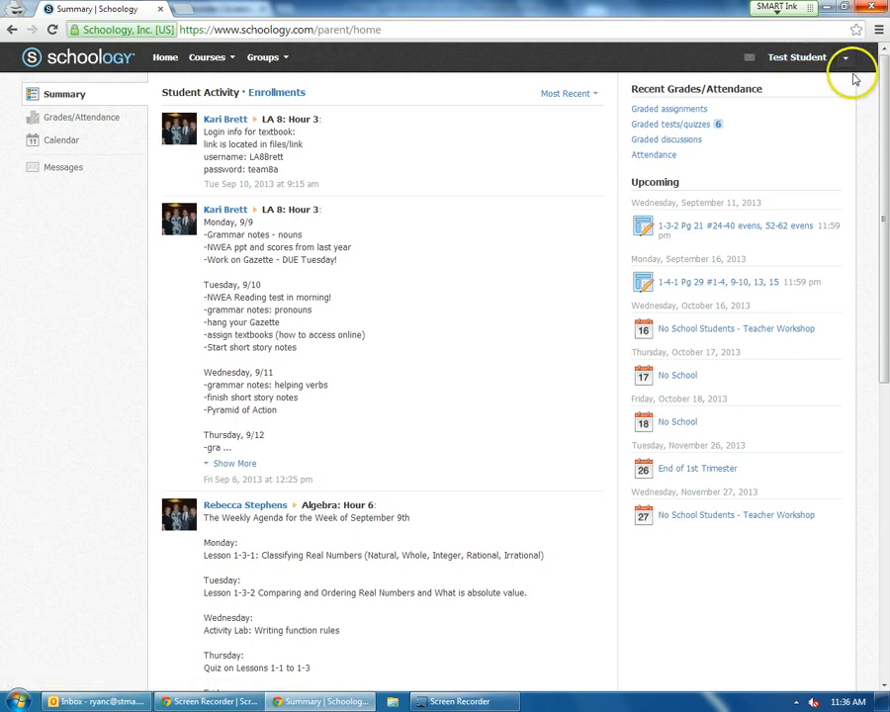
click(847, 57)
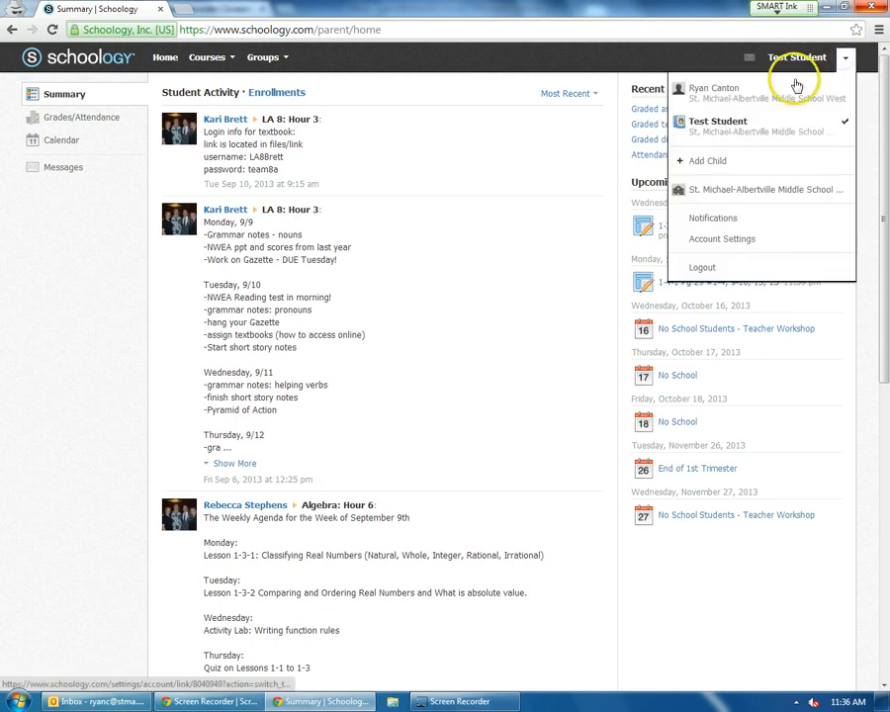
mouse_move(693, 95)
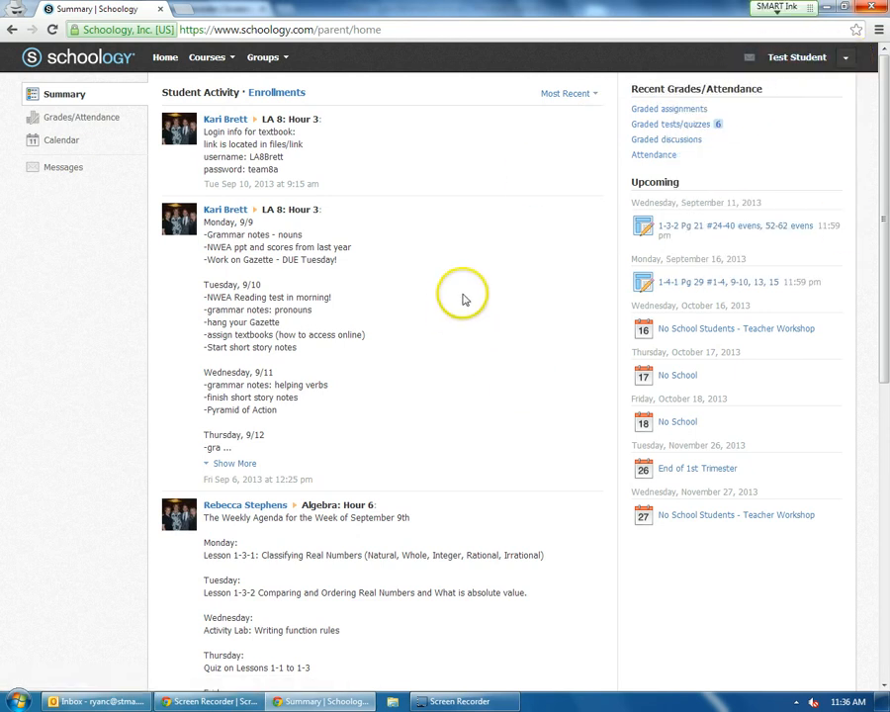
mouse_move(170, 437)
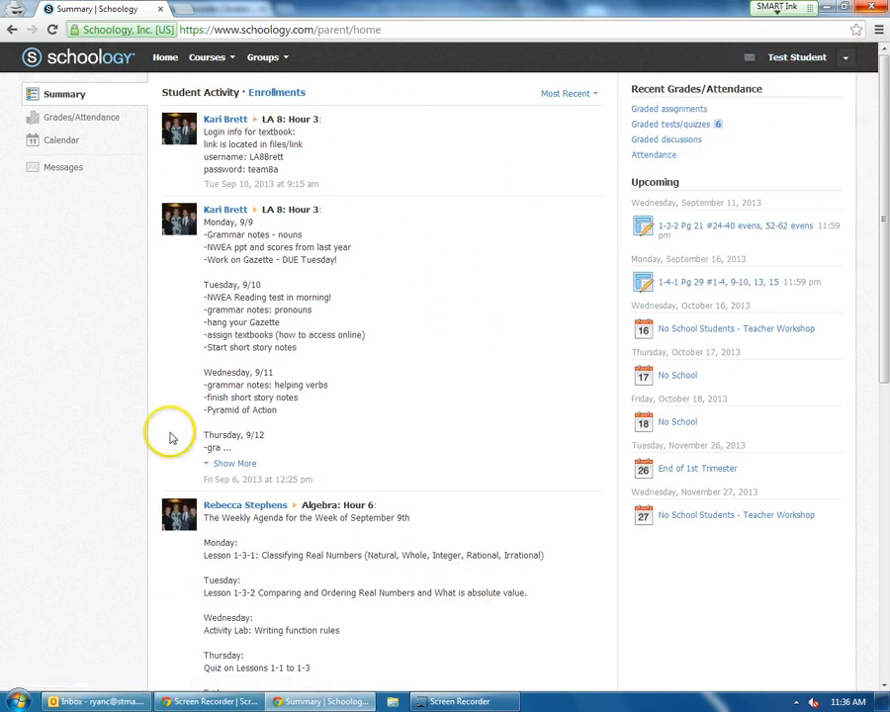
mouse_move(332, 137)
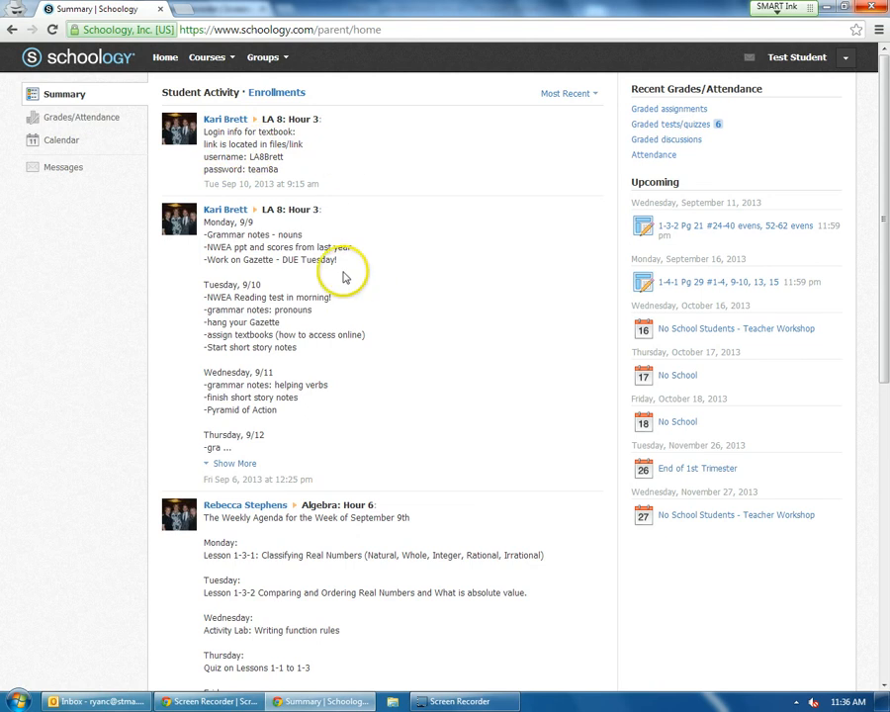
mouse_move(241, 336)
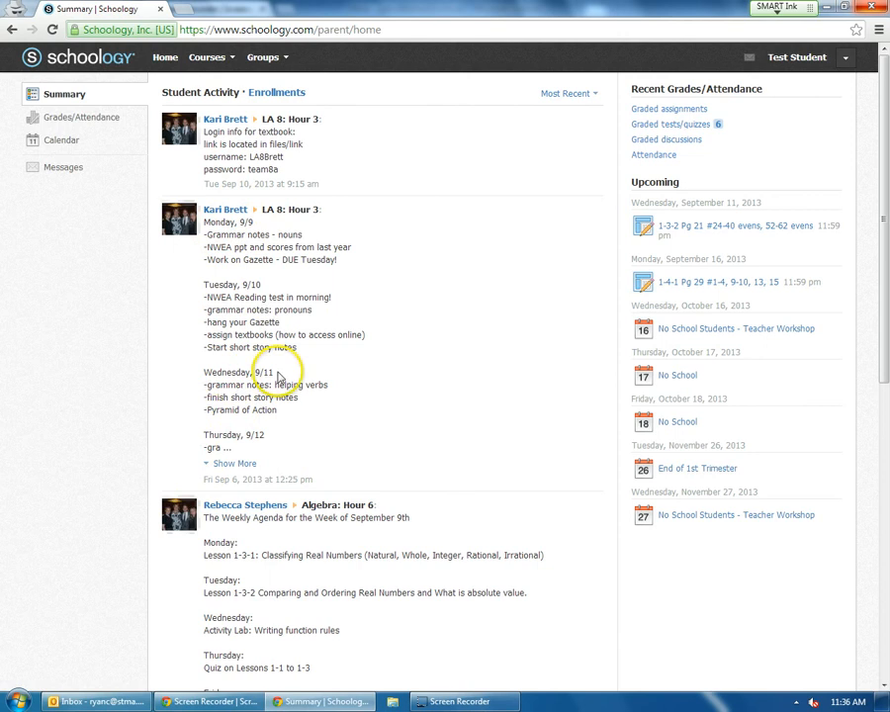
scroll(down, 3)
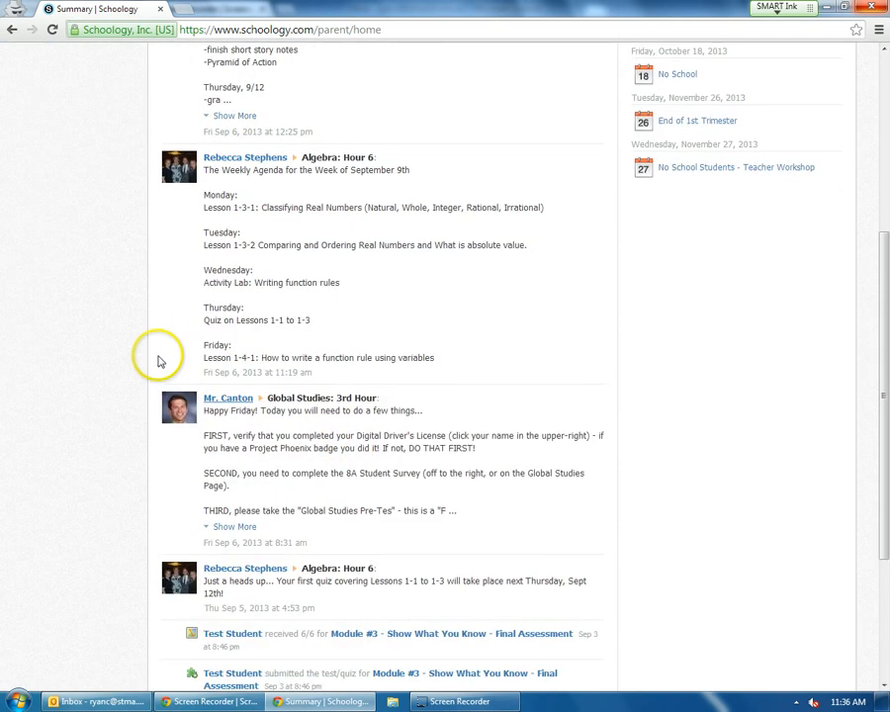
mouse_move(166, 411)
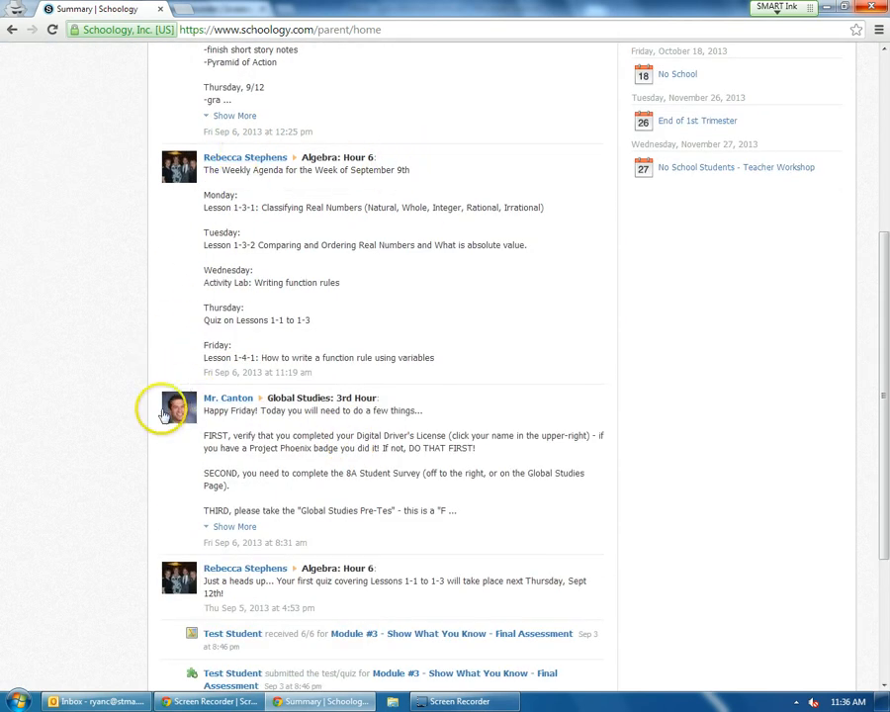
scroll(up, 3)
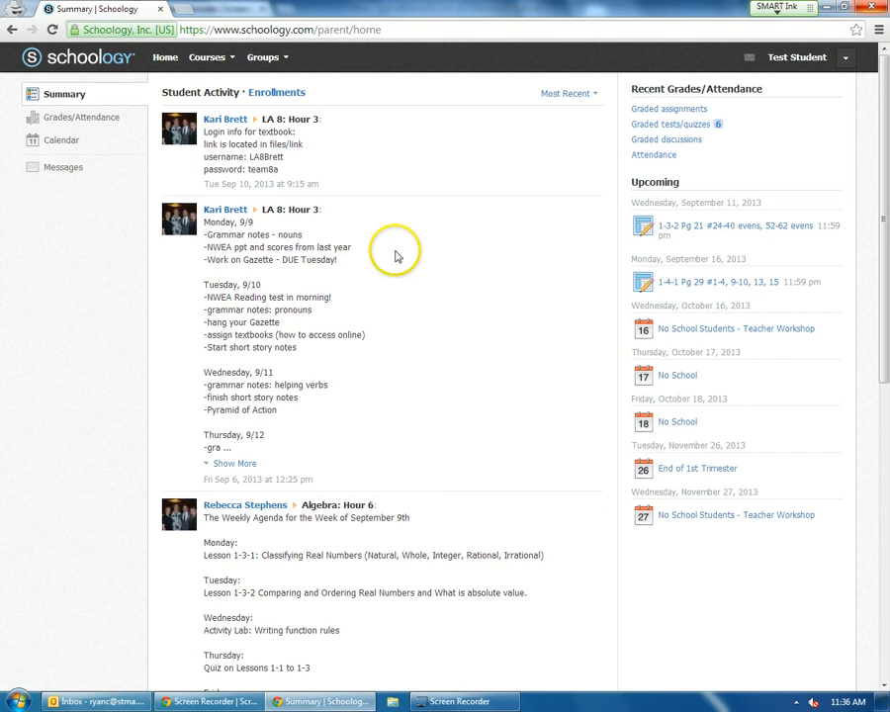
mouse_move(442, 126)
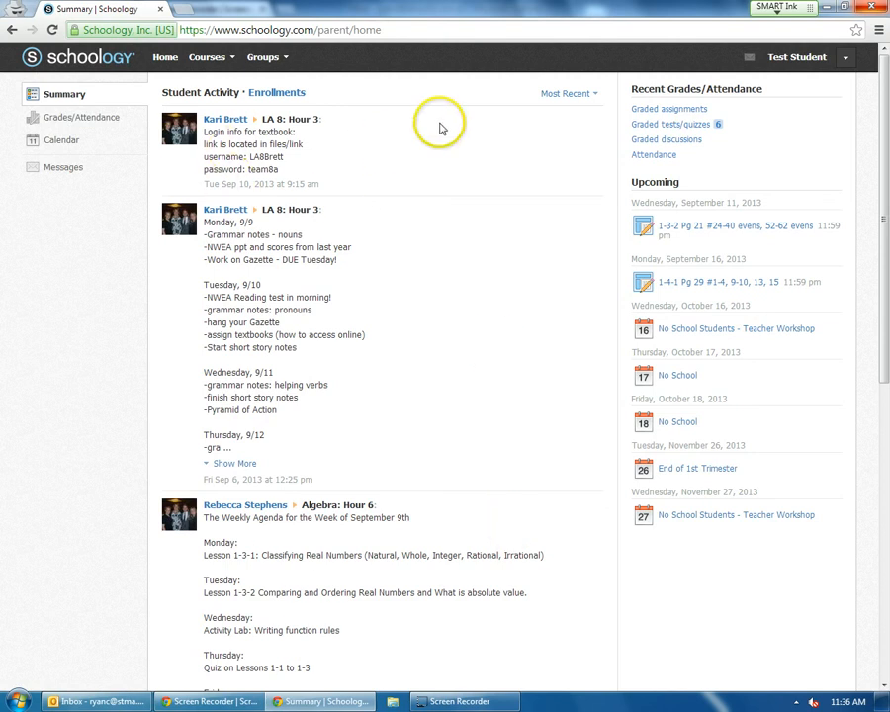
mouse_move(483, 170)
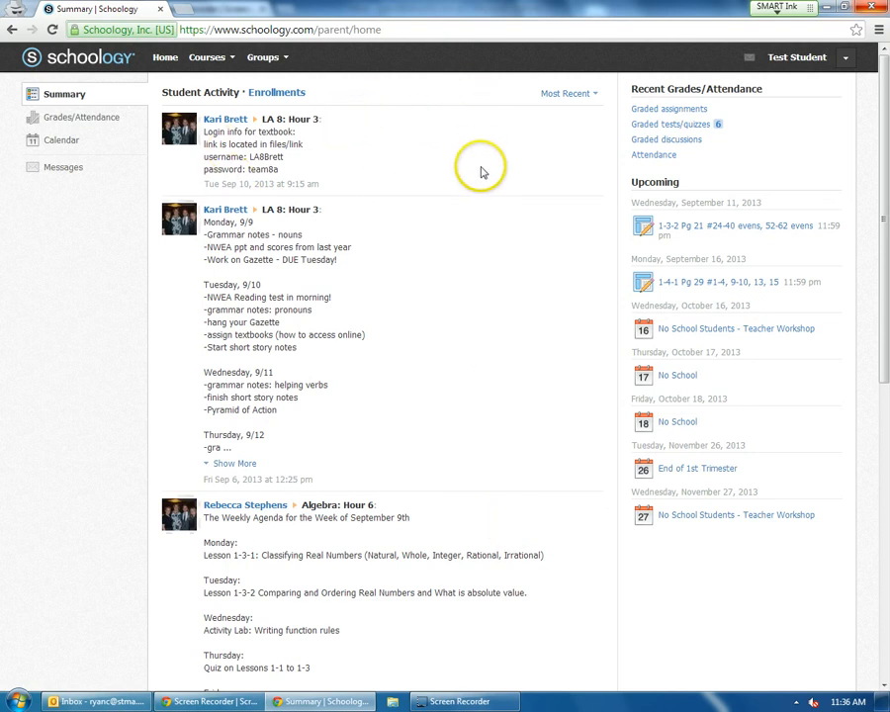
mouse_move(550, 198)
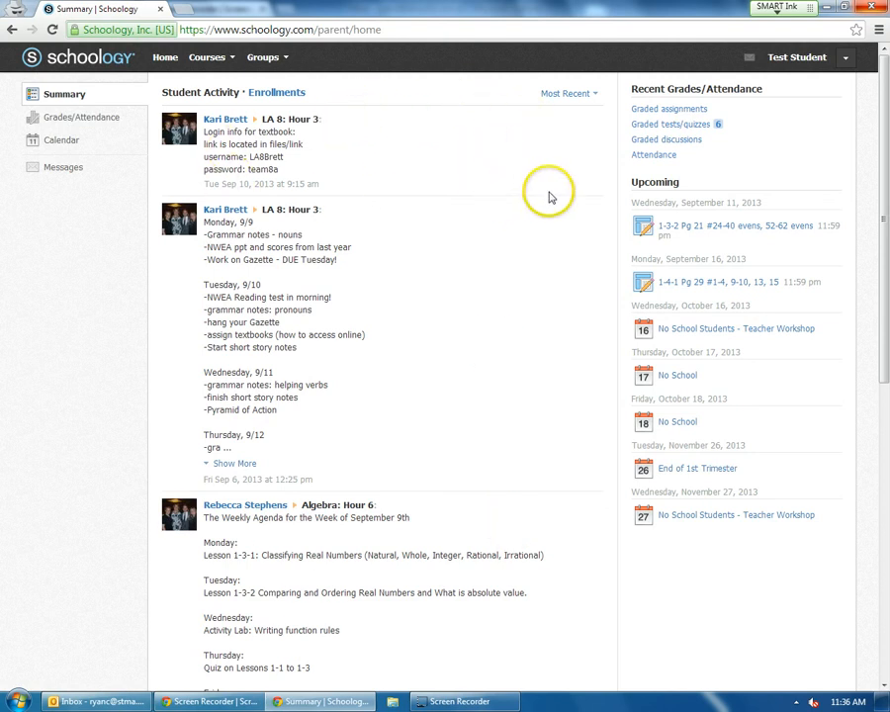
mouse_move(636, 176)
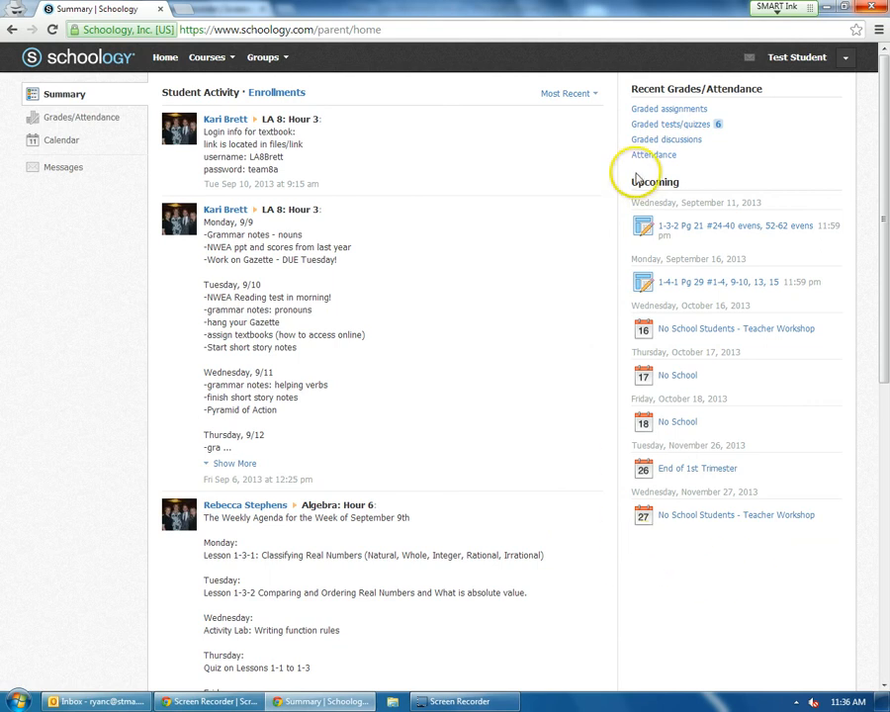
mouse_move(636, 188)
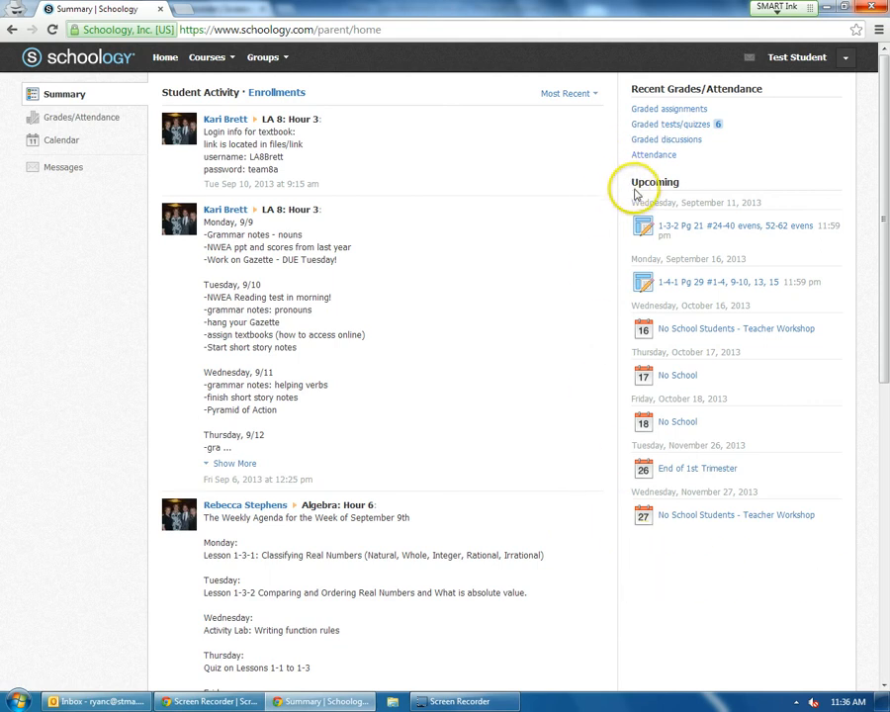
mouse_move(512, 297)
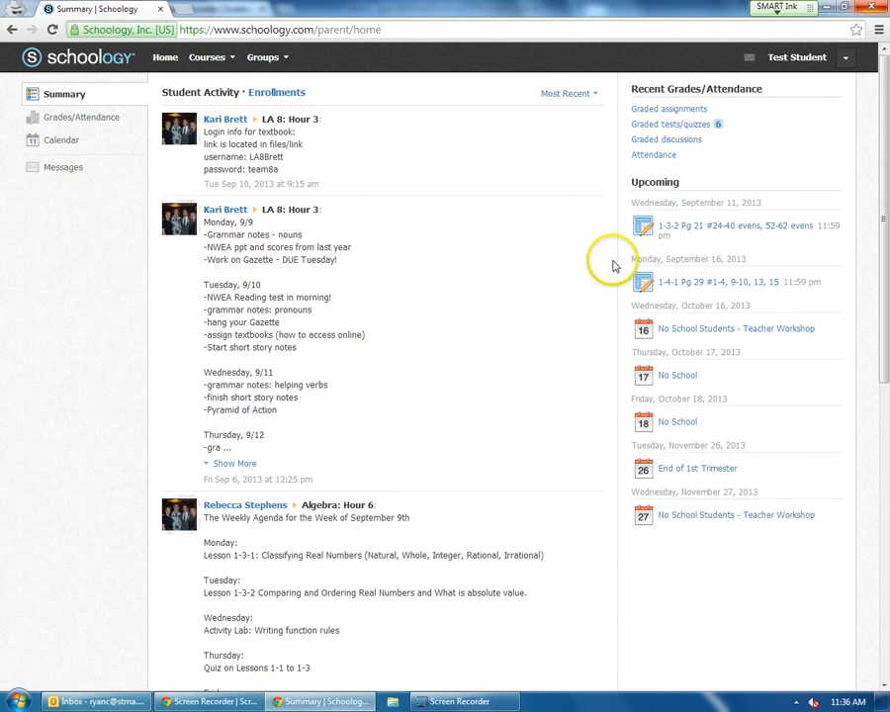
mouse_move(613, 265)
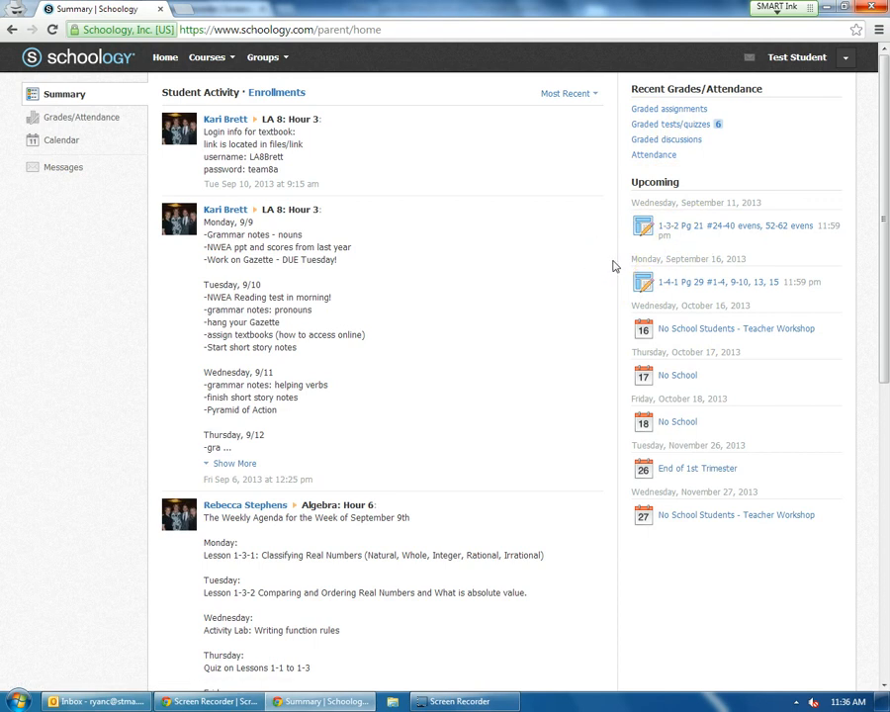
mouse_move(692, 225)
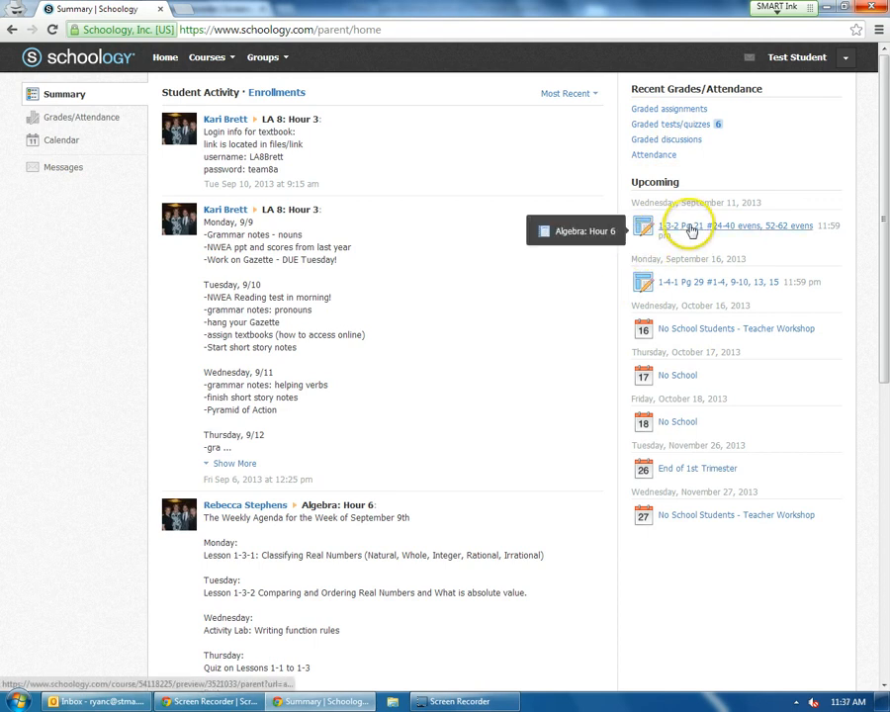
mouse_move(688, 229)
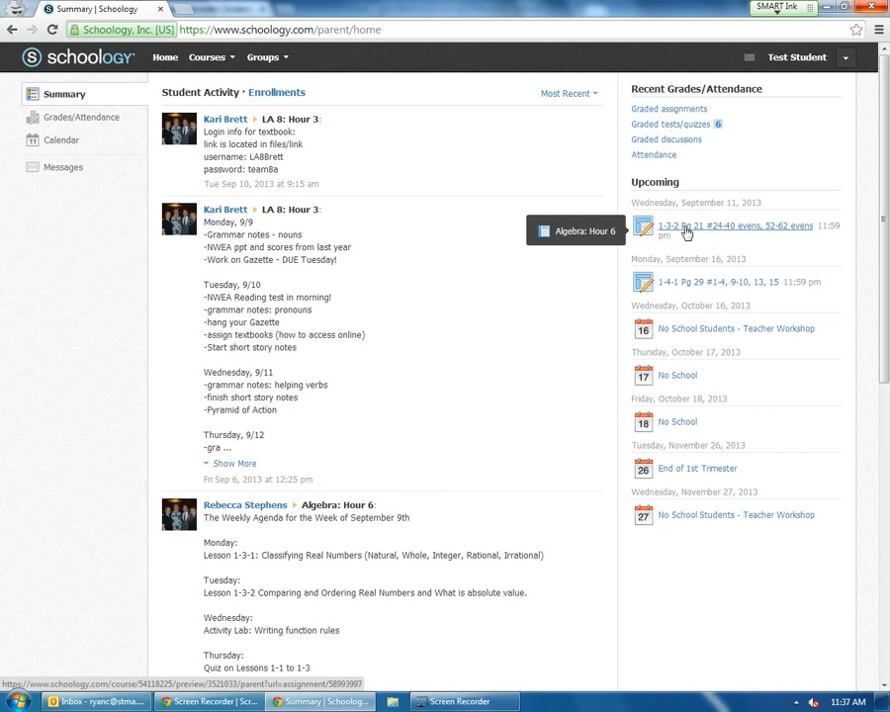
mouse_move(689, 289)
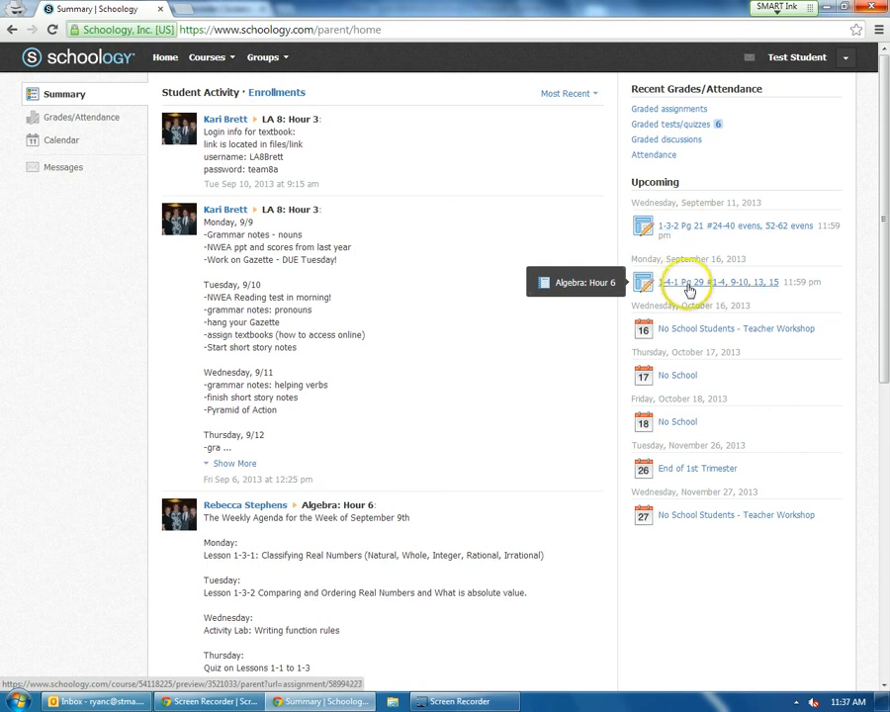
mouse_move(731, 233)
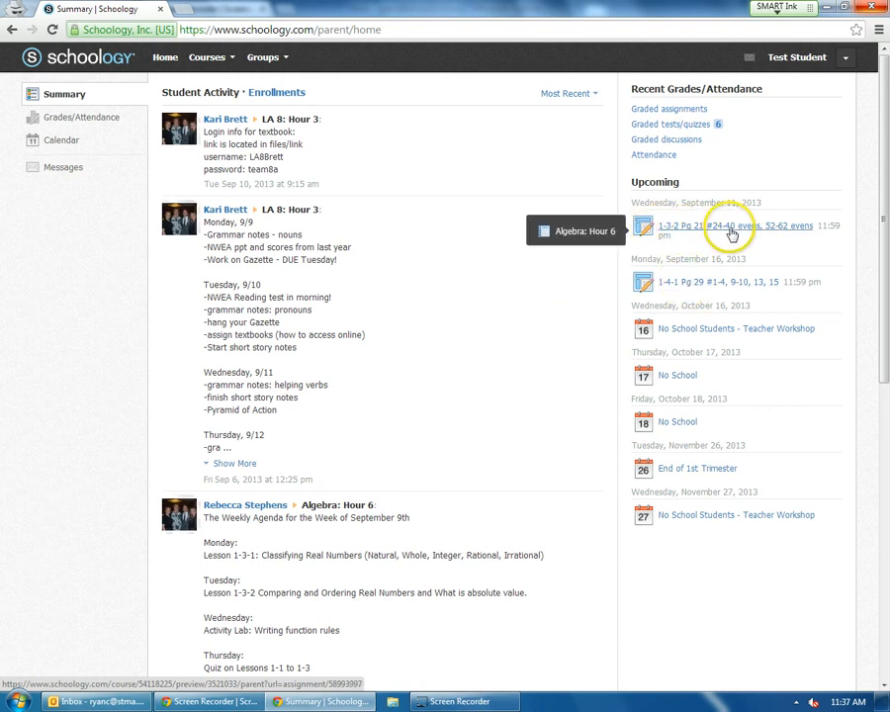
click(732, 225)
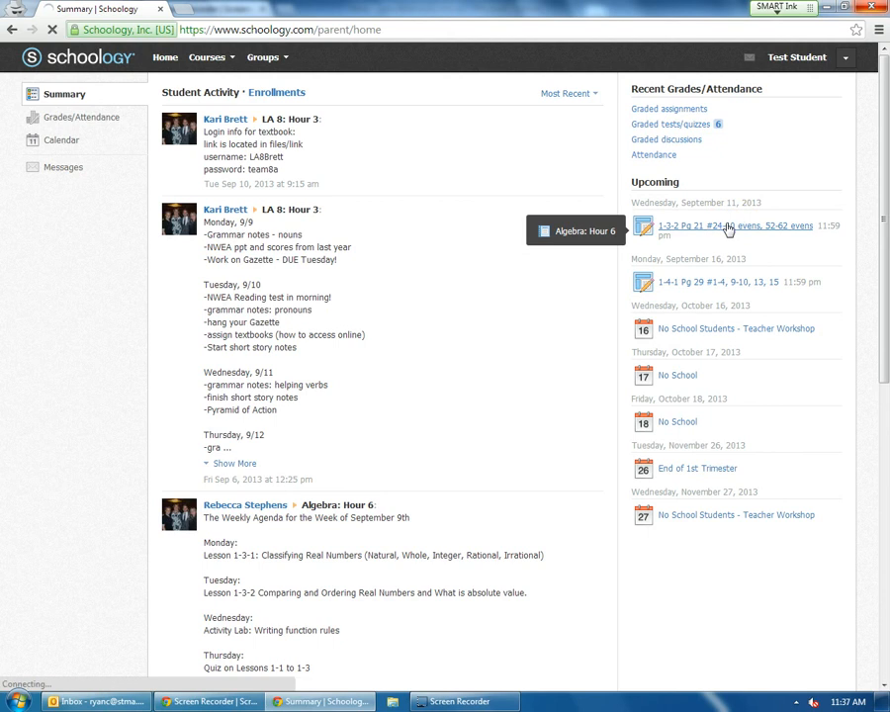
click(733, 225)
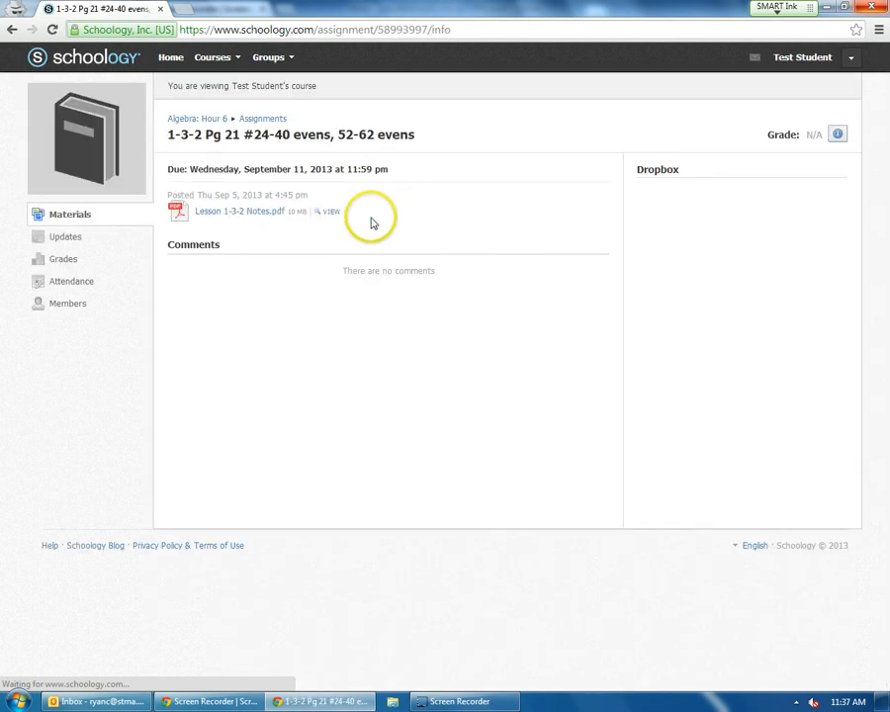
mouse_move(237, 242)
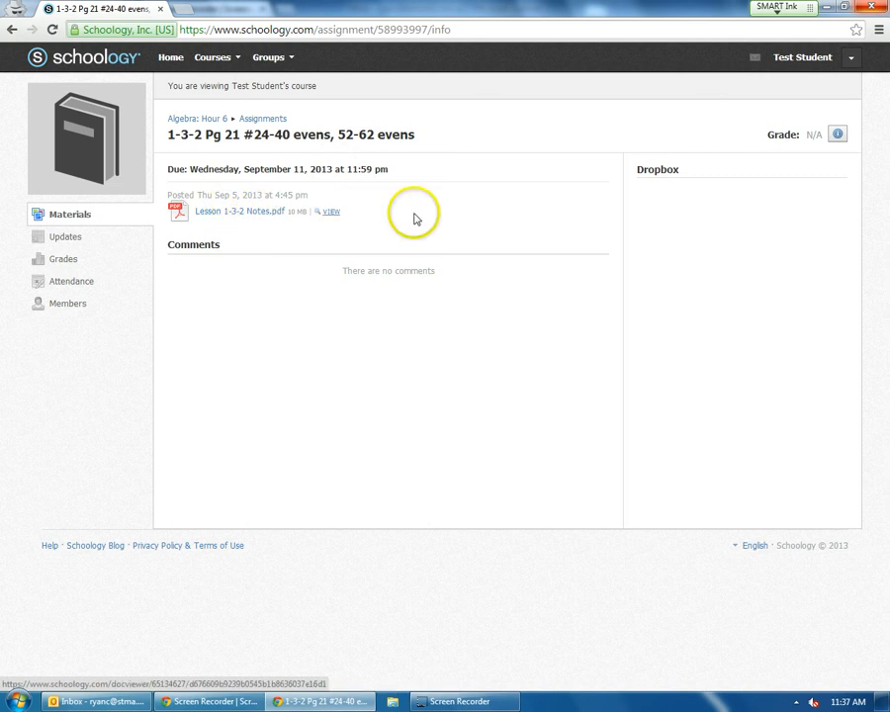
right_click(415, 216)
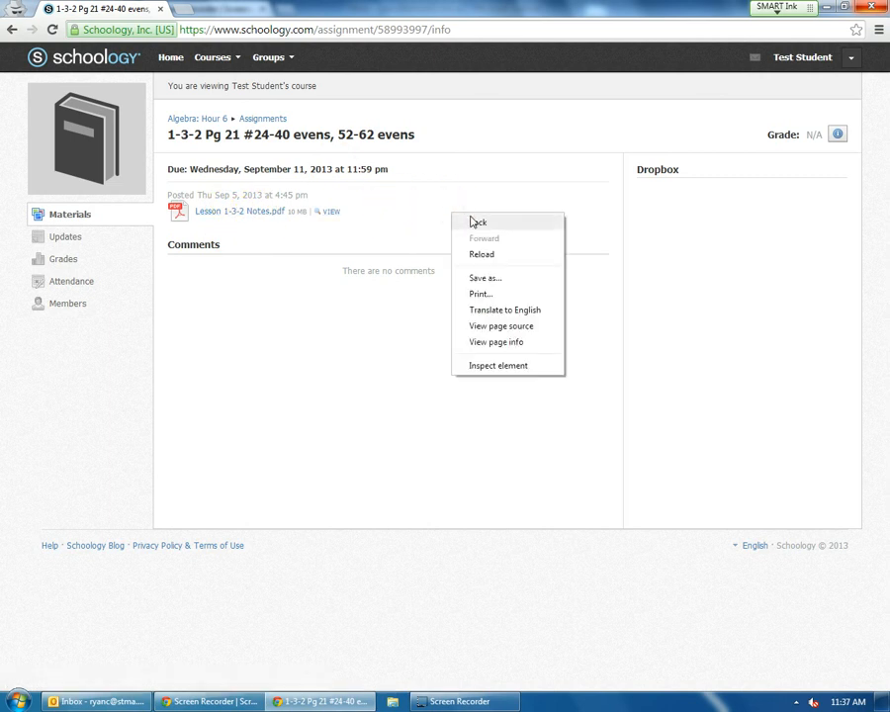
click(476, 222)
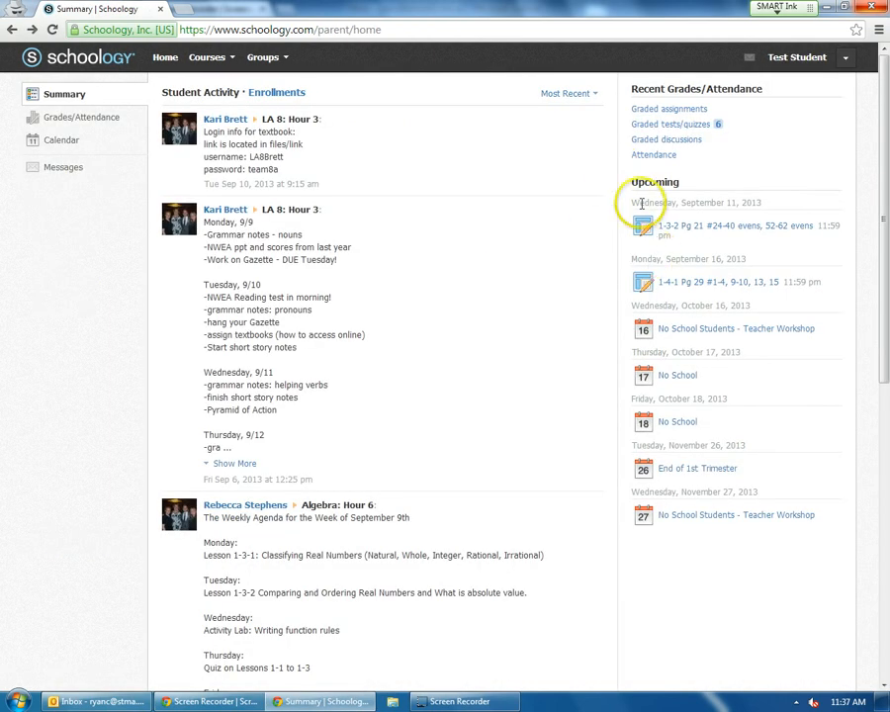
mouse_move(653, 466)
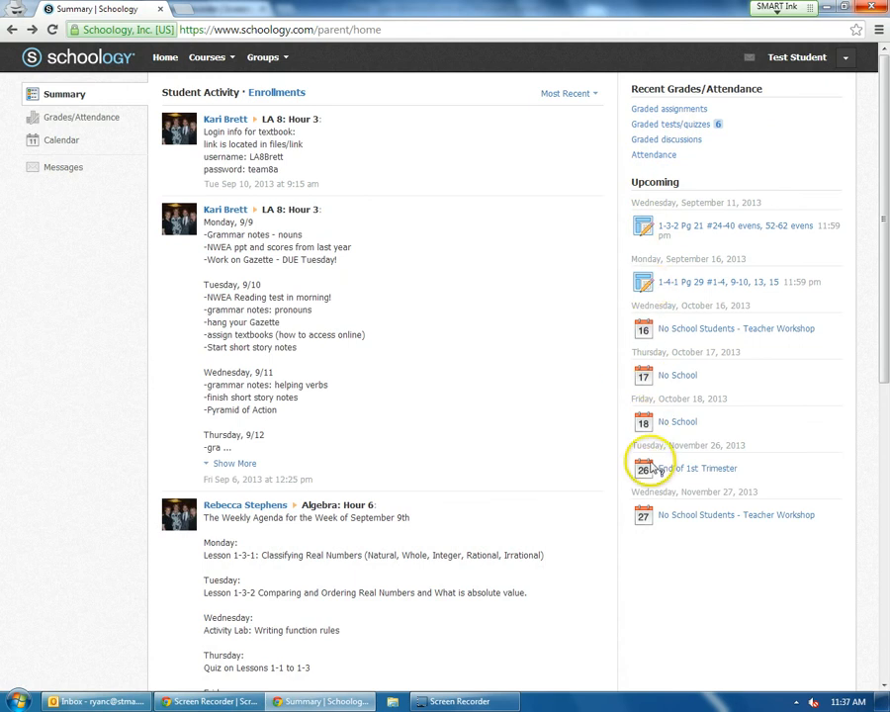
mouse_move(835, 341)
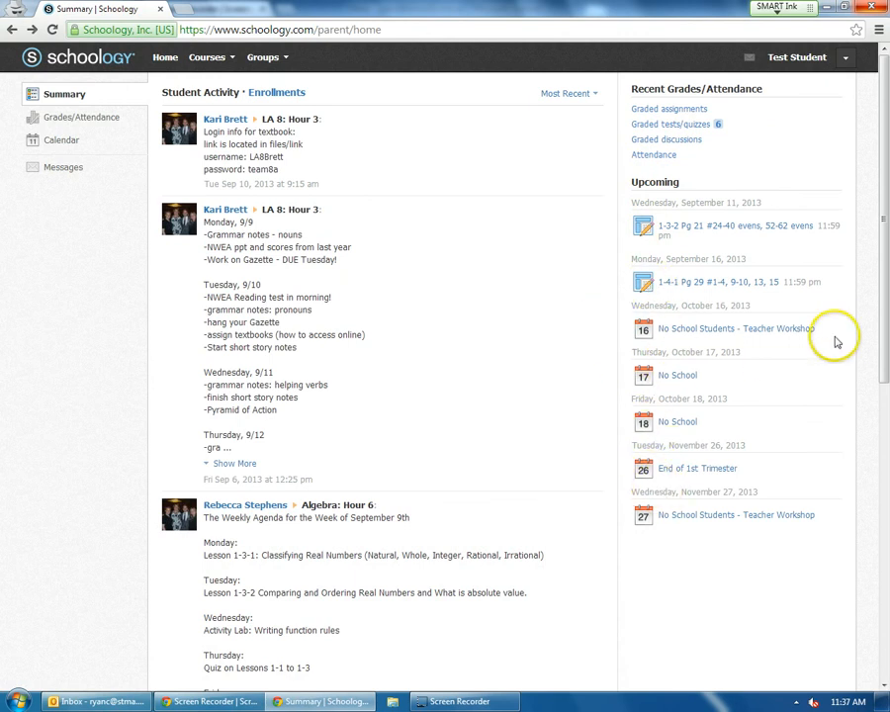
mouse_move(506, 194)
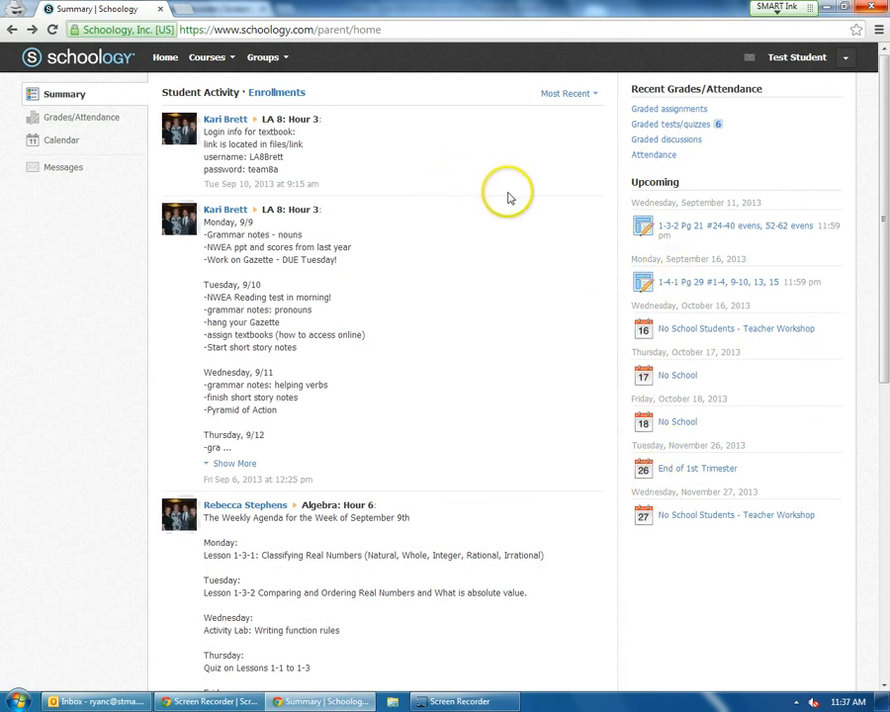
mouse_move(648, 353)
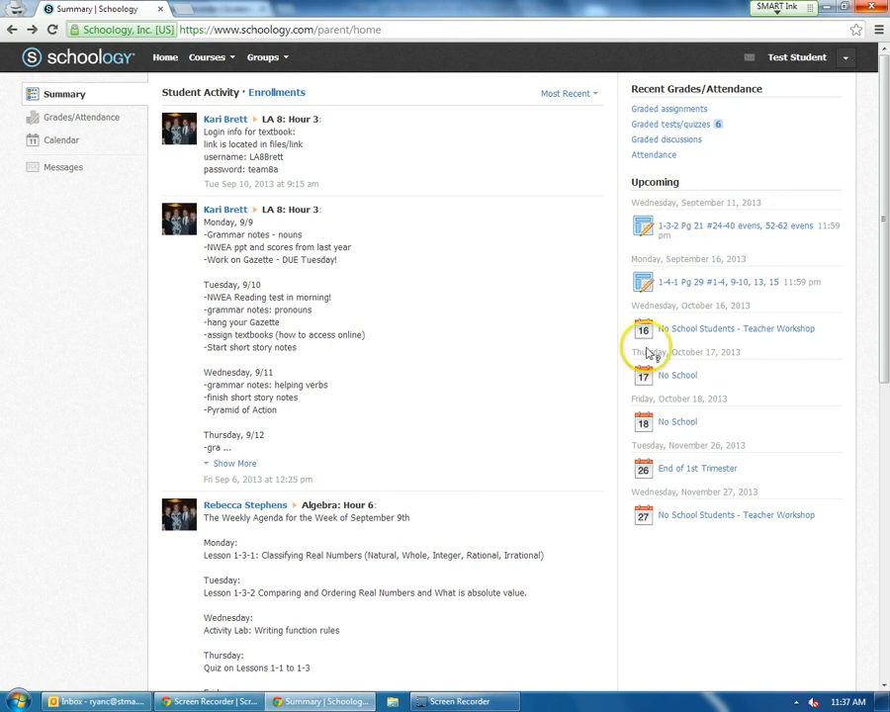
mouse_move(420, 137)
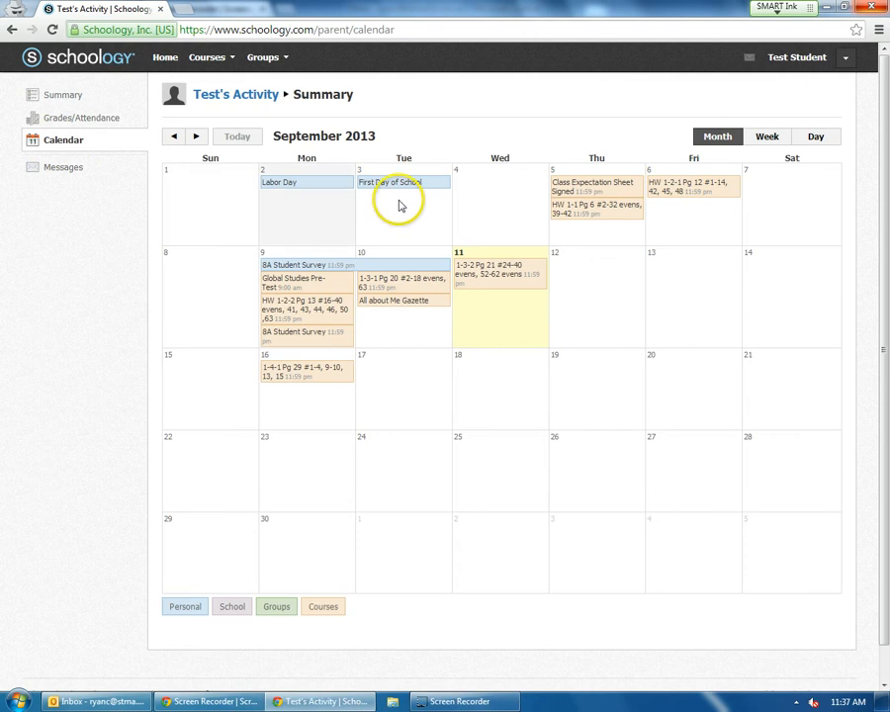
mouse_move(265, 375)
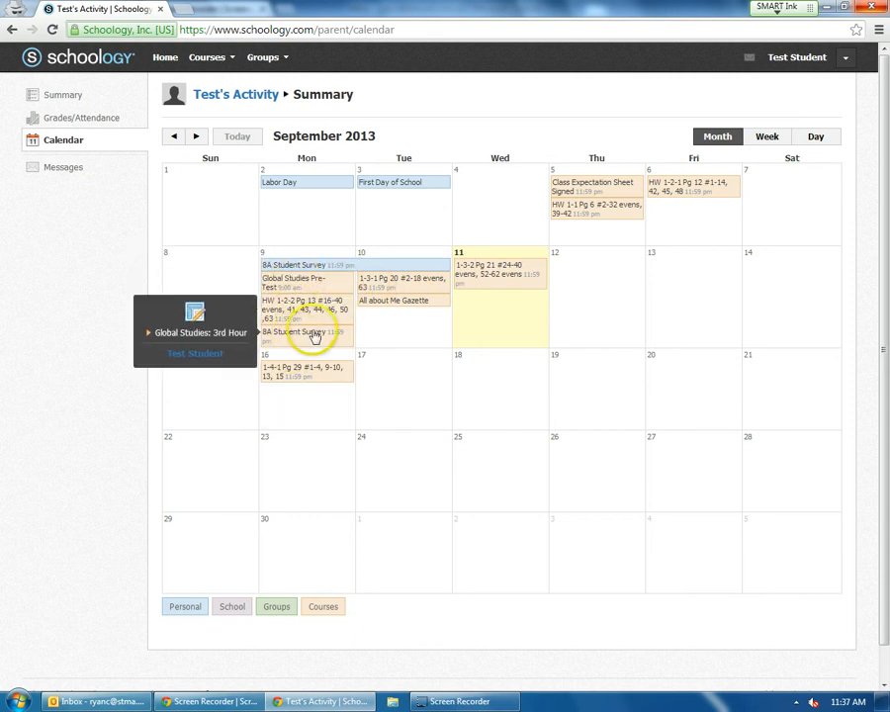
mouse_move(484, 273)
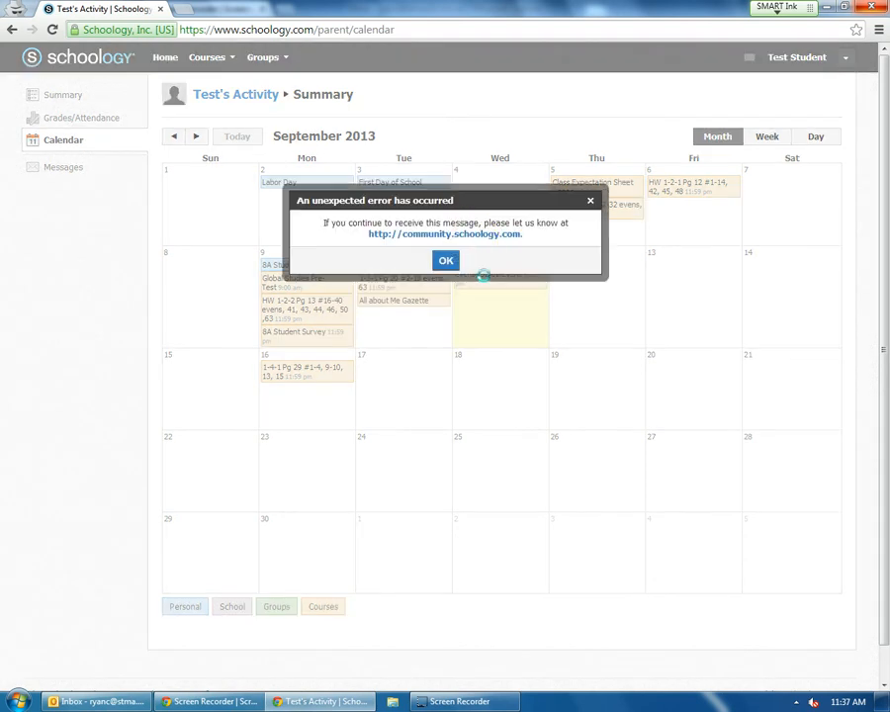
Dismiss the error, view the September 11 Algebra assignment's info, and return to Home
click(445, 262)
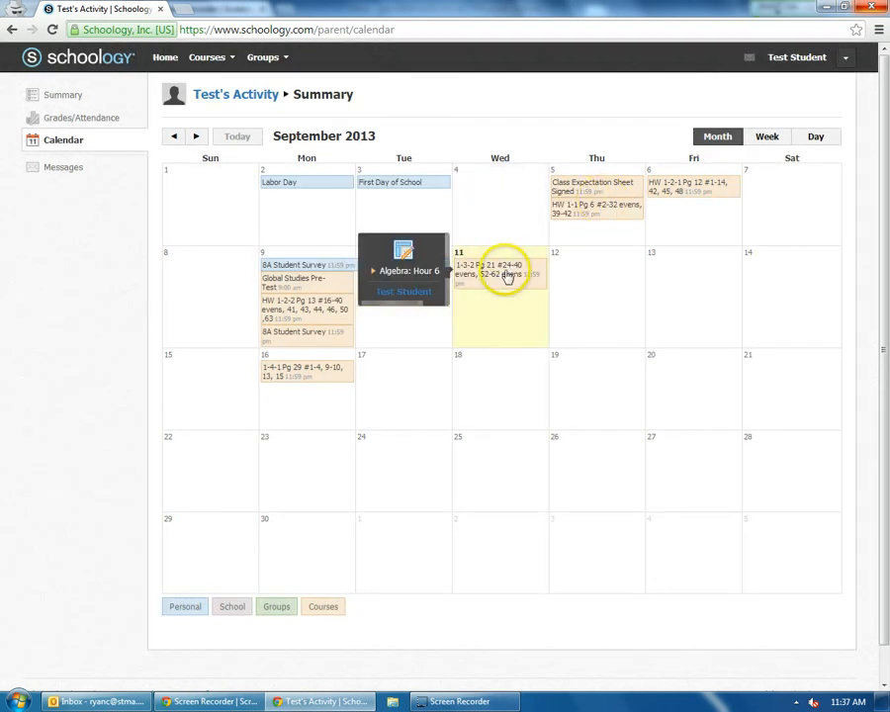
click(504, 269)
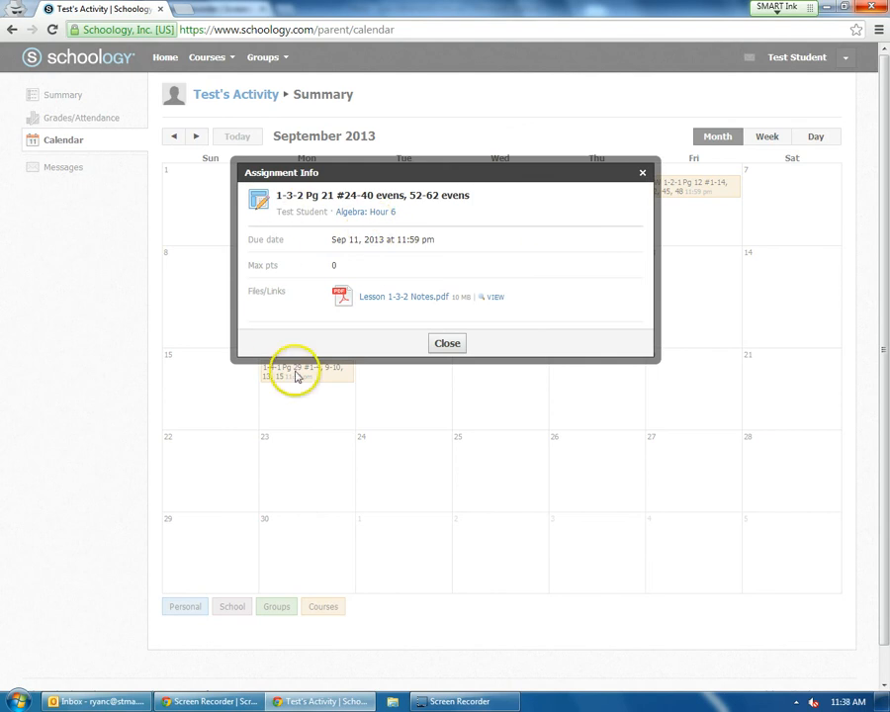
mouse_move(435, 241)
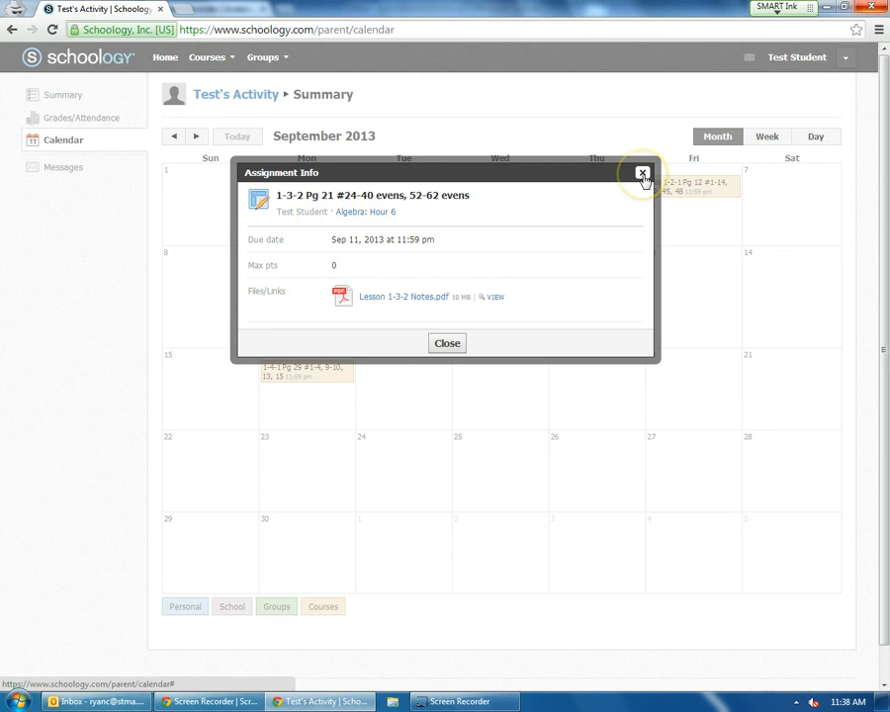
click(641, 174)
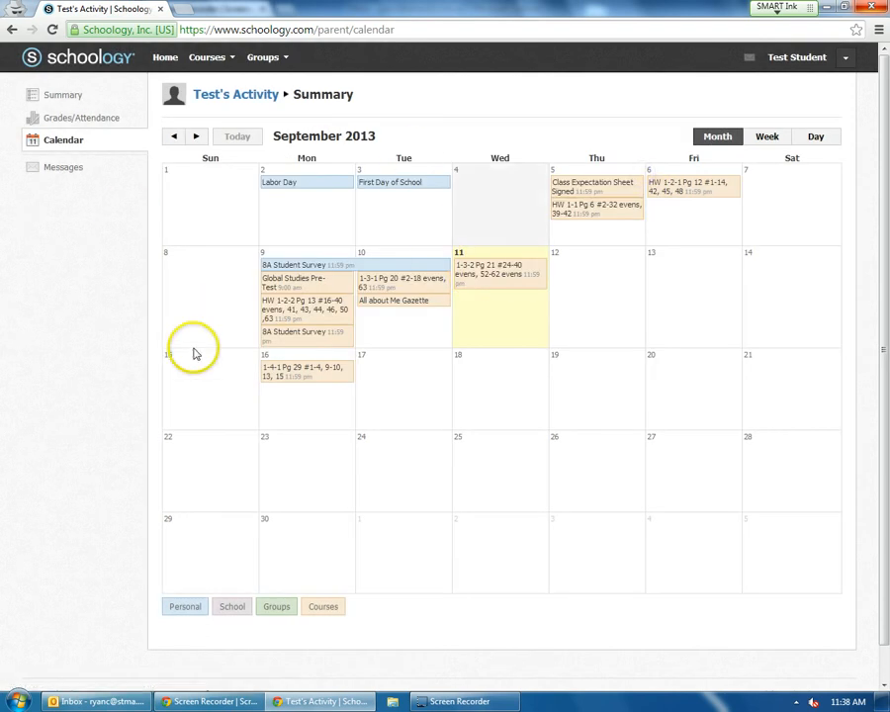
mouse_move(165, 57)
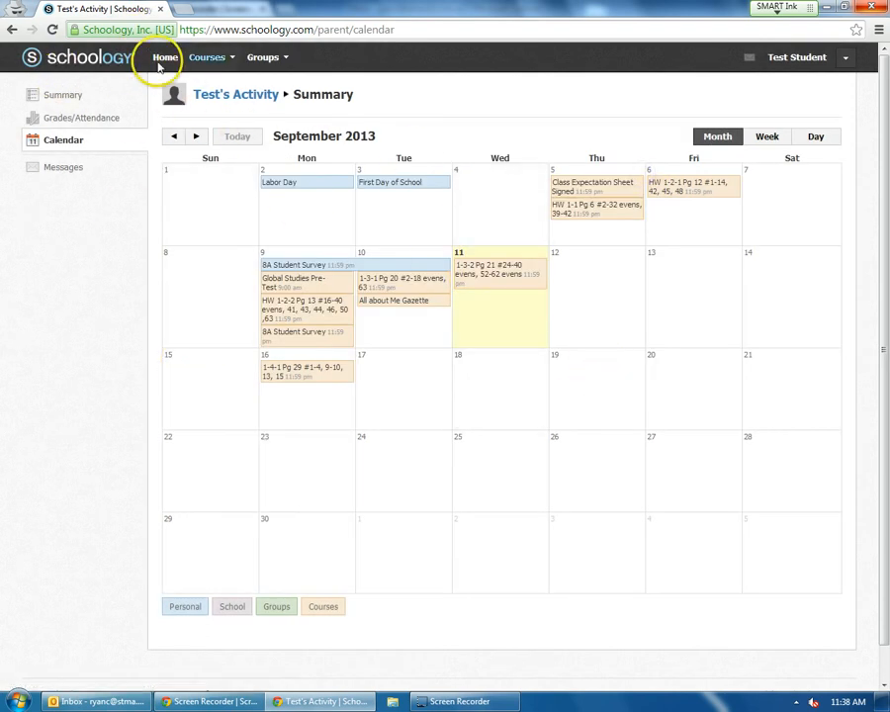
click(164, 56)
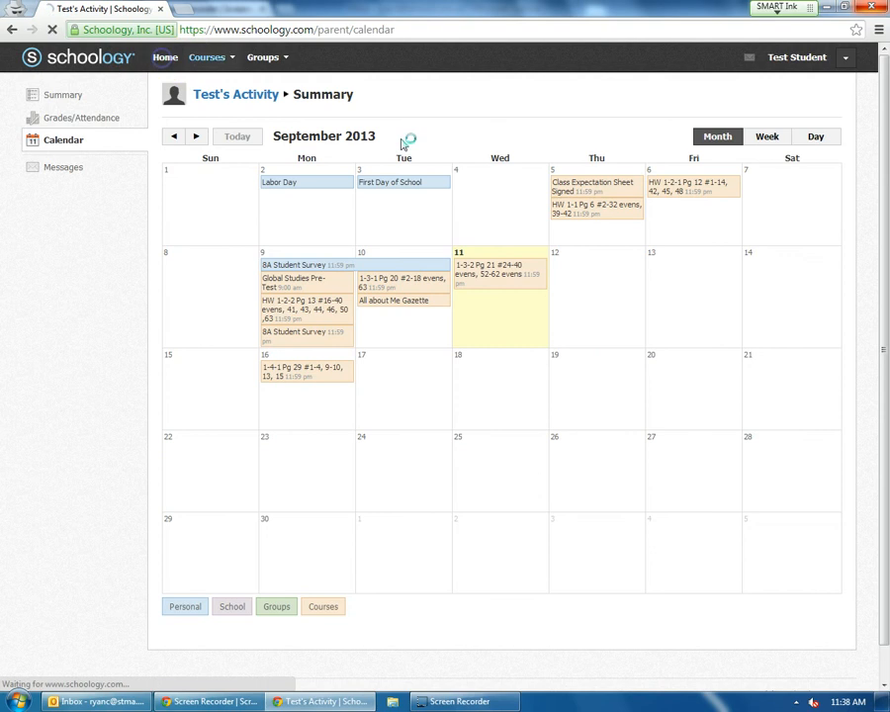
From the Home feed, go to the student's grades and attendance page
click(63, 95)
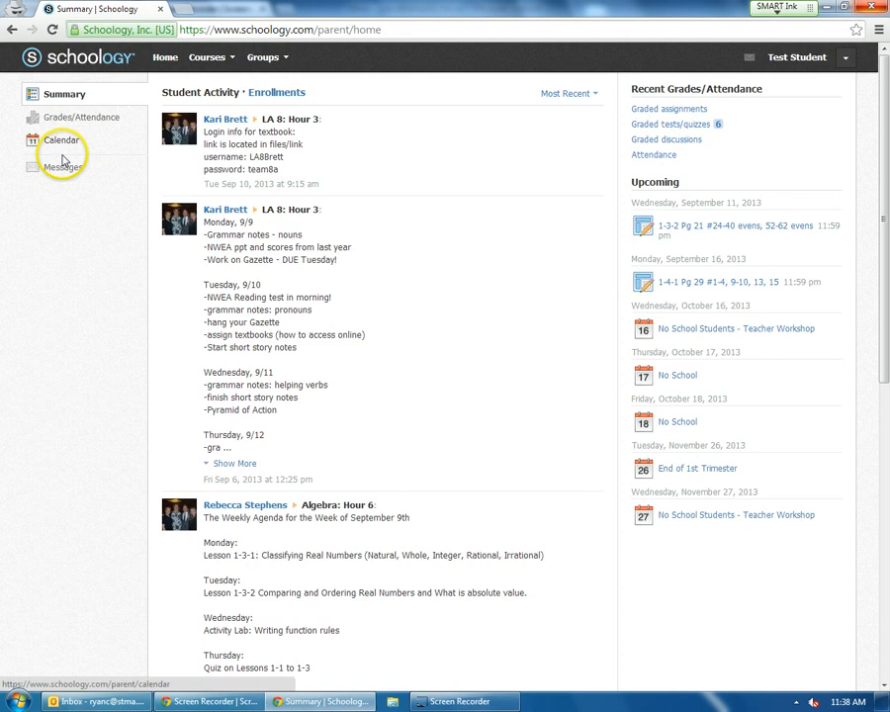
mouse_move(198, 335)
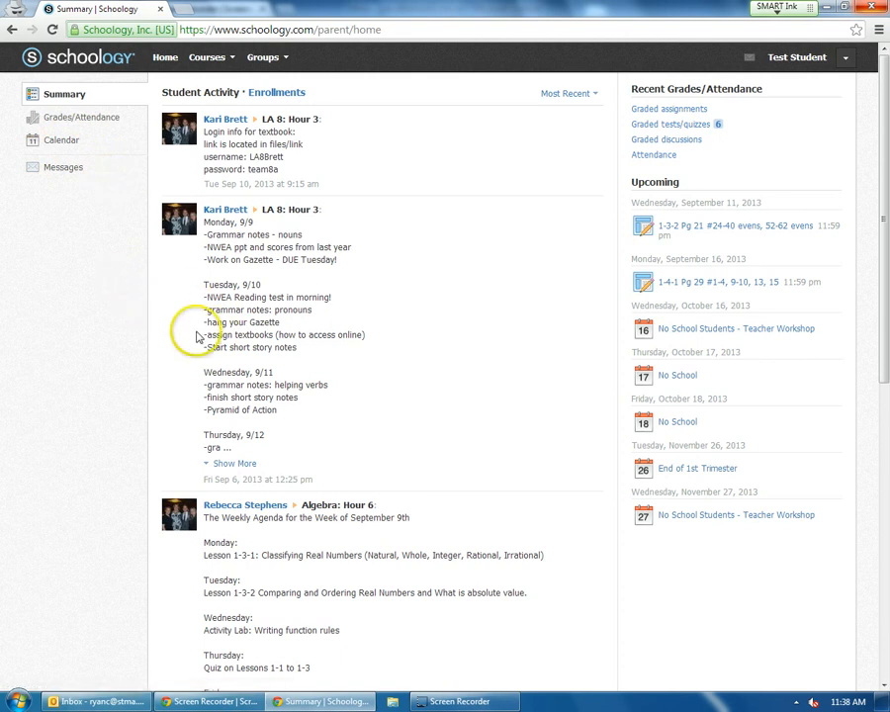
mouse_move(154, 322)
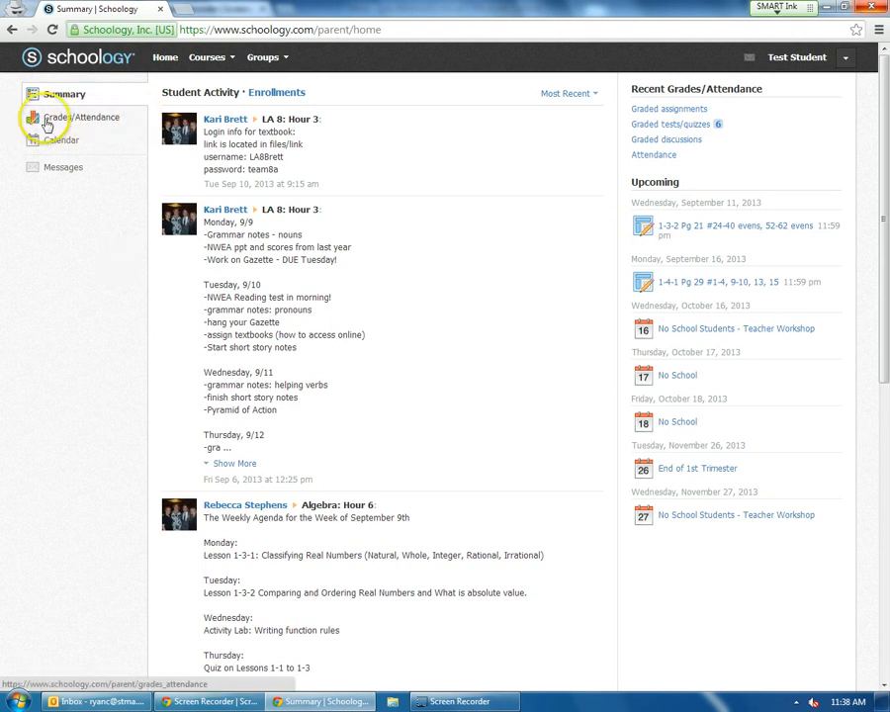
click(83, 117)
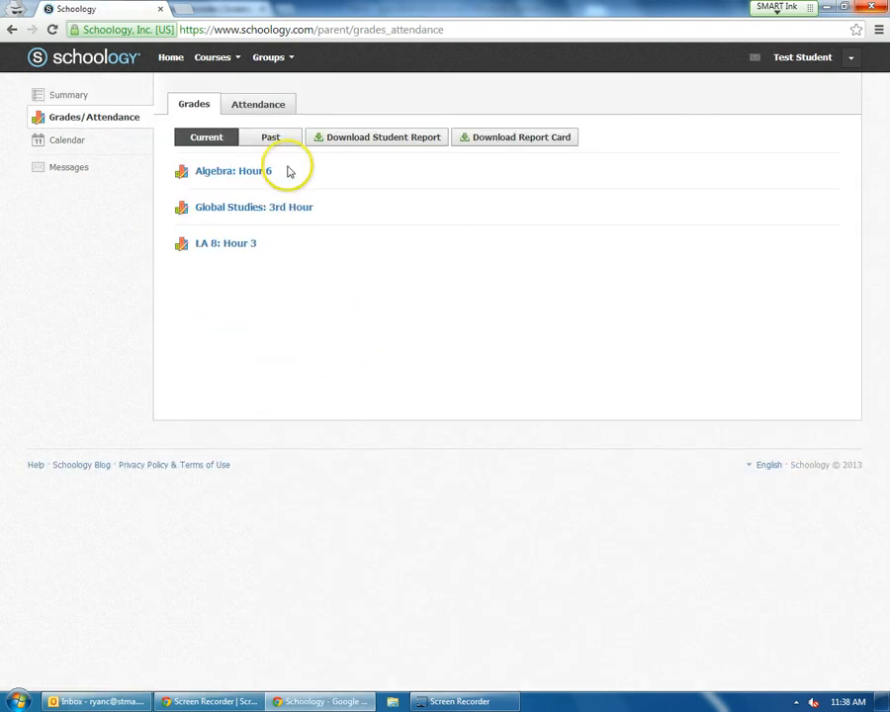
mouse_move(238, 214)
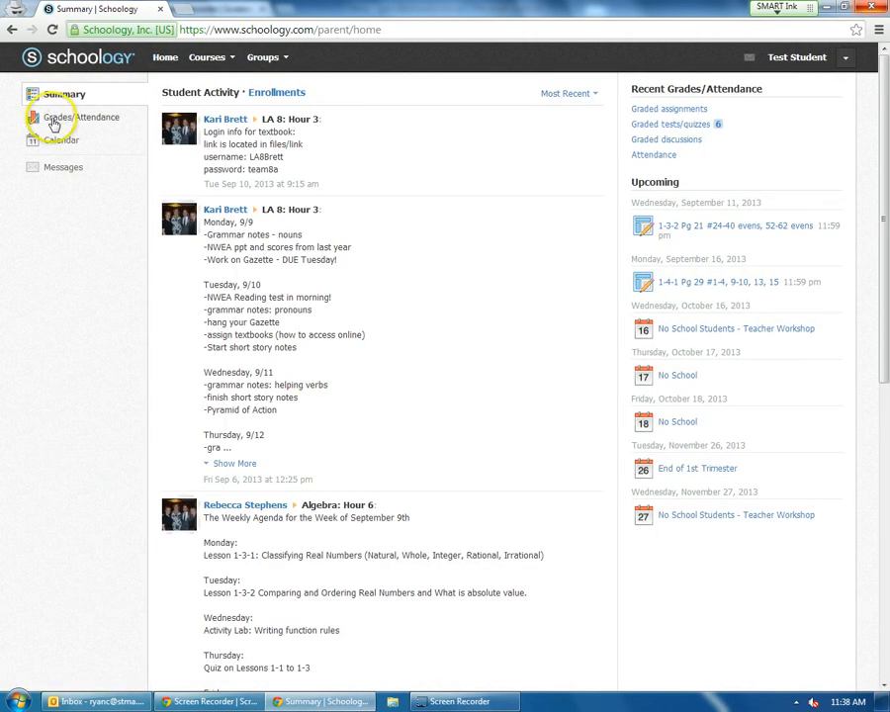
mouse_move(360, 437)
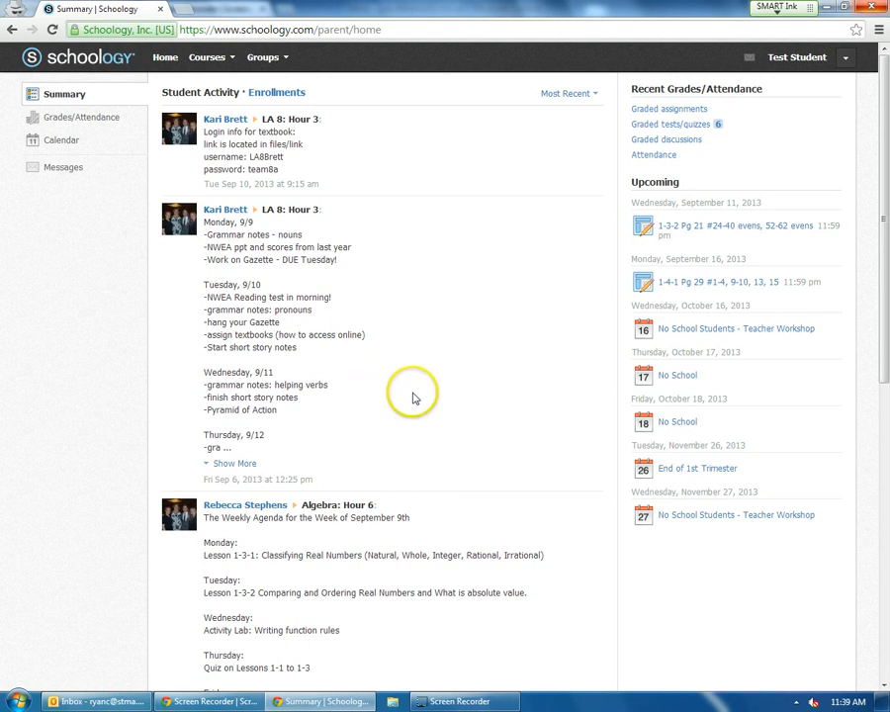
mouse_move(417, 380)
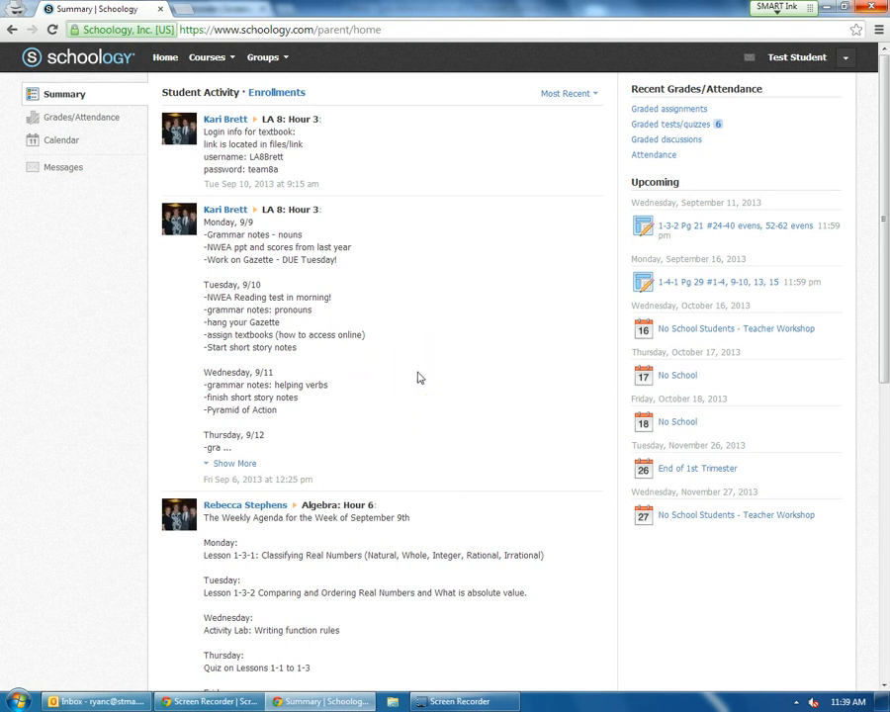